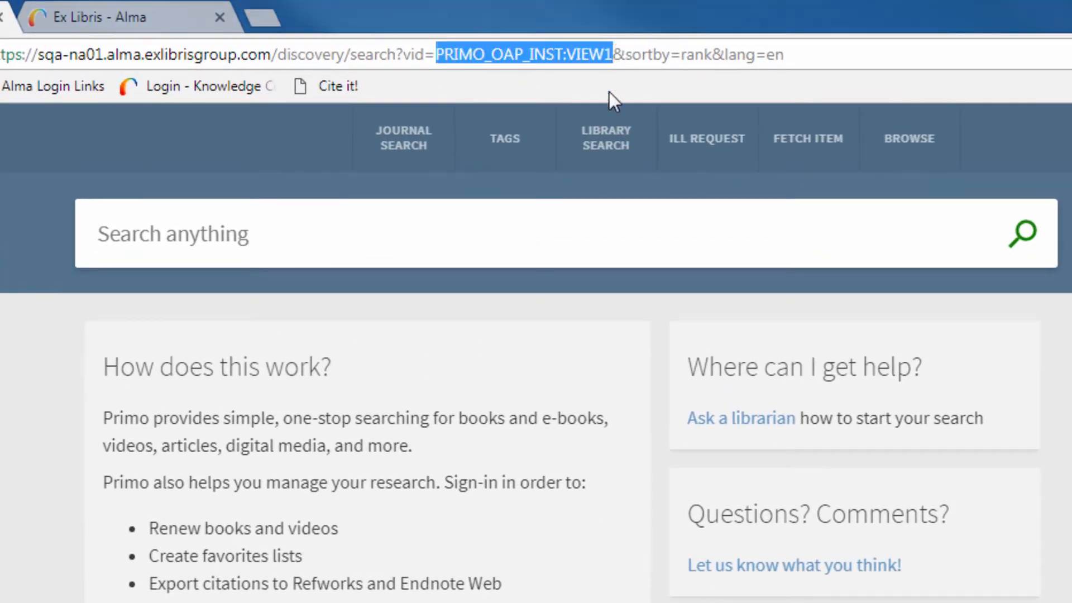
pyautogui.moveTo(547, 114)
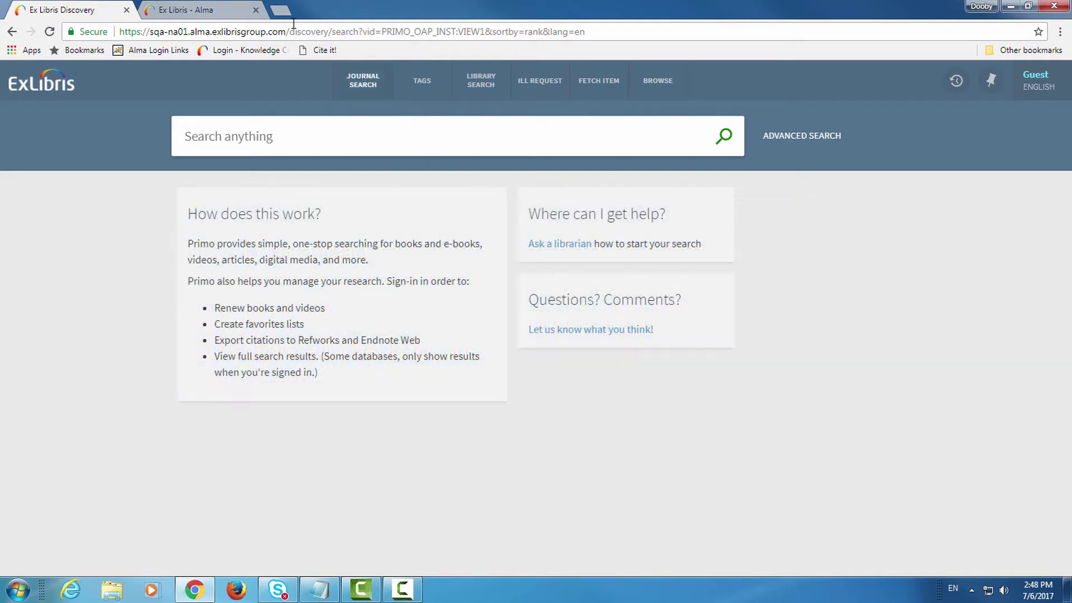
# From Alma's Configuration > Discovery > Configure Views list, begin editing the VIEW1 view
pyautogui.click(192, 10)
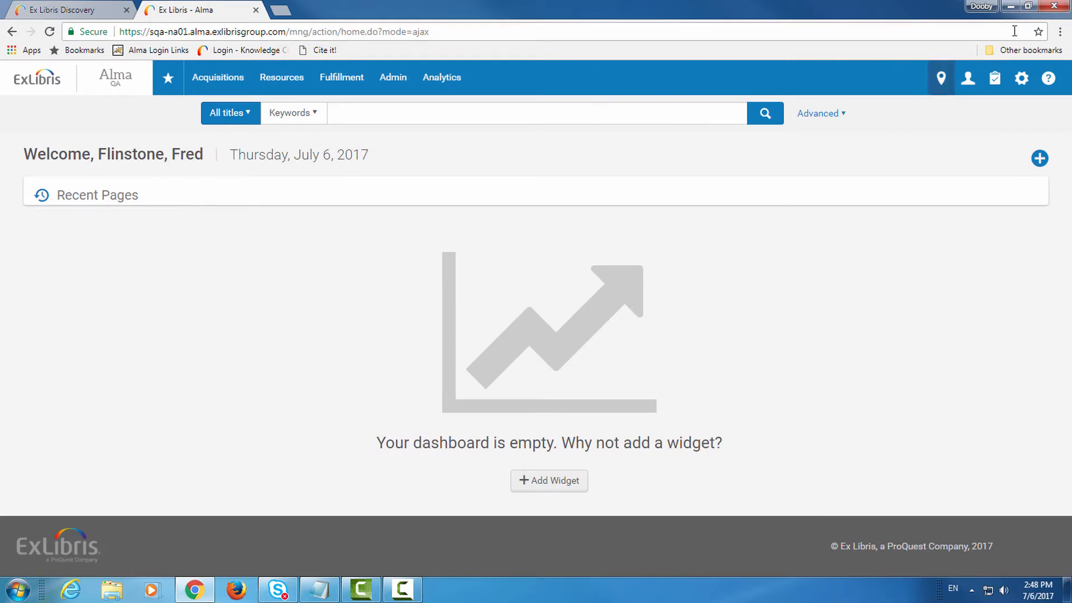
pyautogui.click(1023, 77)
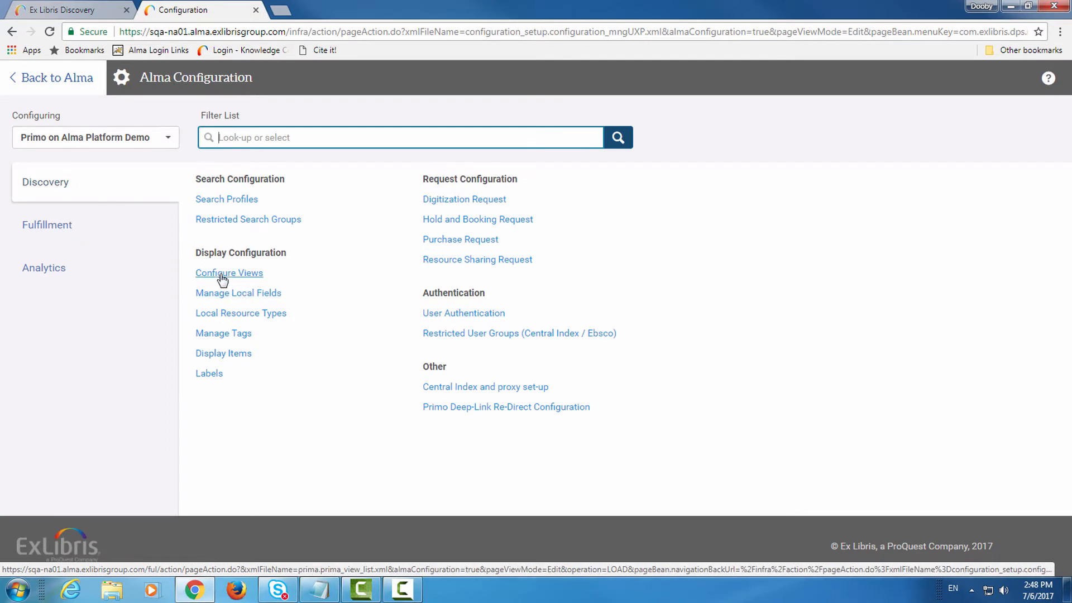
pyautogui.click(229, 273)
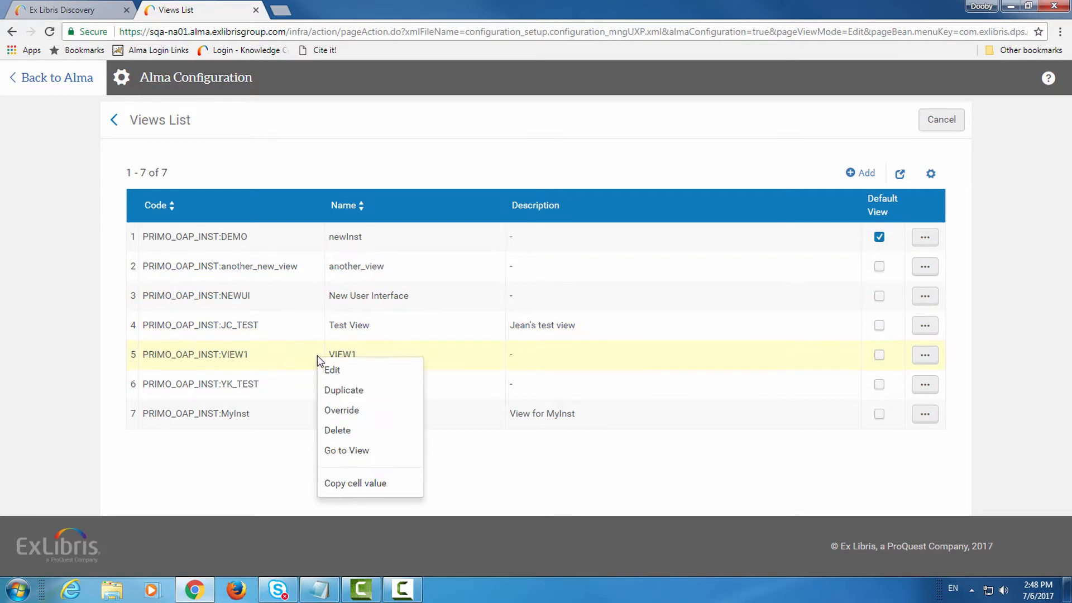
pyautogui.click(333, 370)
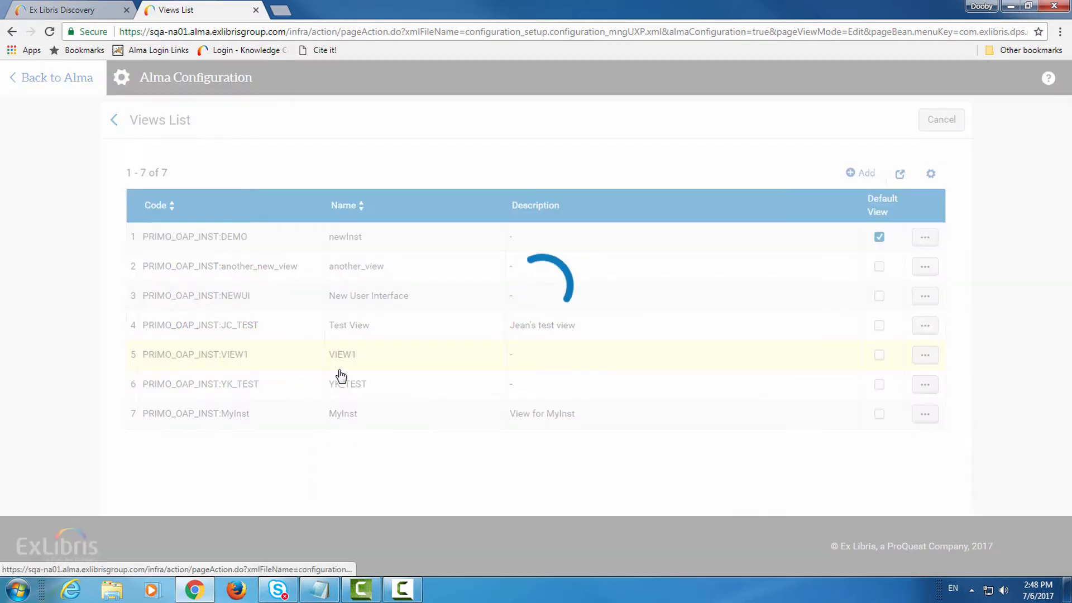
# Download template_package.zip from VIEW1's Manage Customization Package settings
pyautogui.click(342, 355)
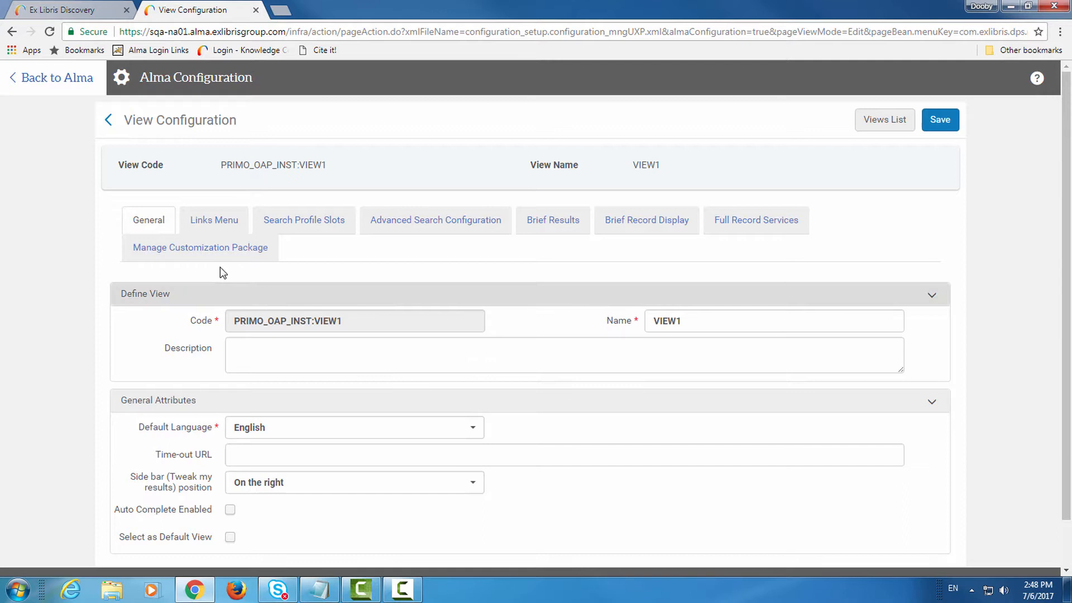
pyautogui.moveTo(206, 259)
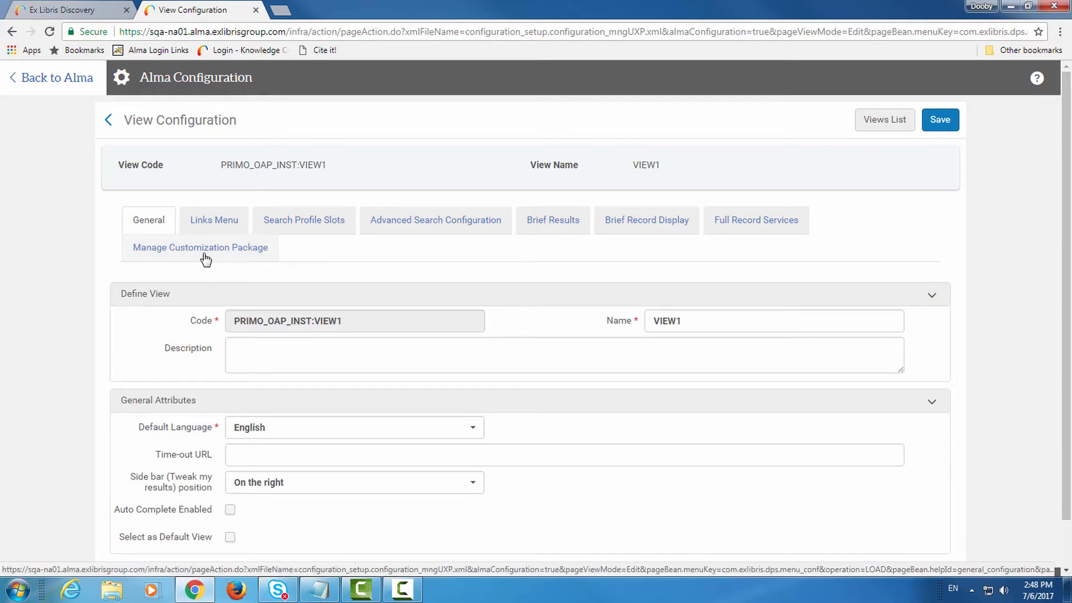
pyautogui.click(199, 247)
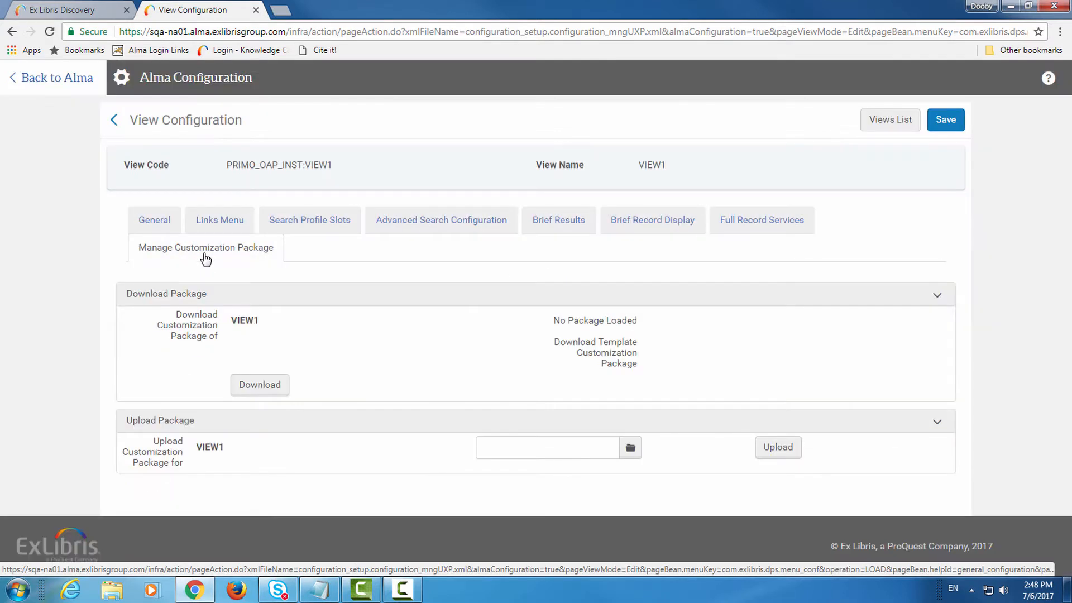
pyautogui.click(259, 385)
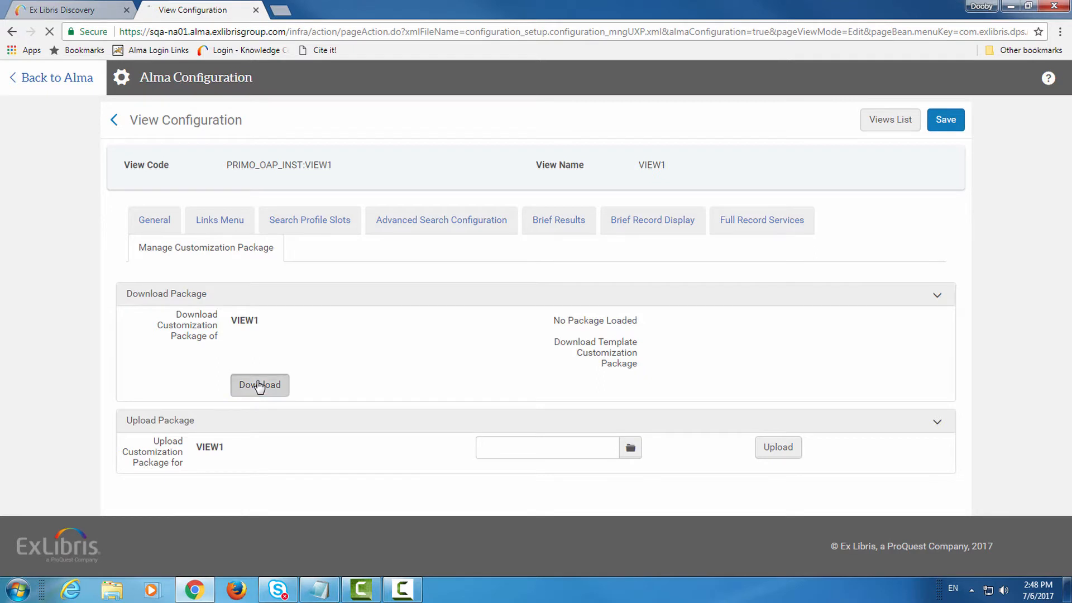
pyautogui.click(259, 384)
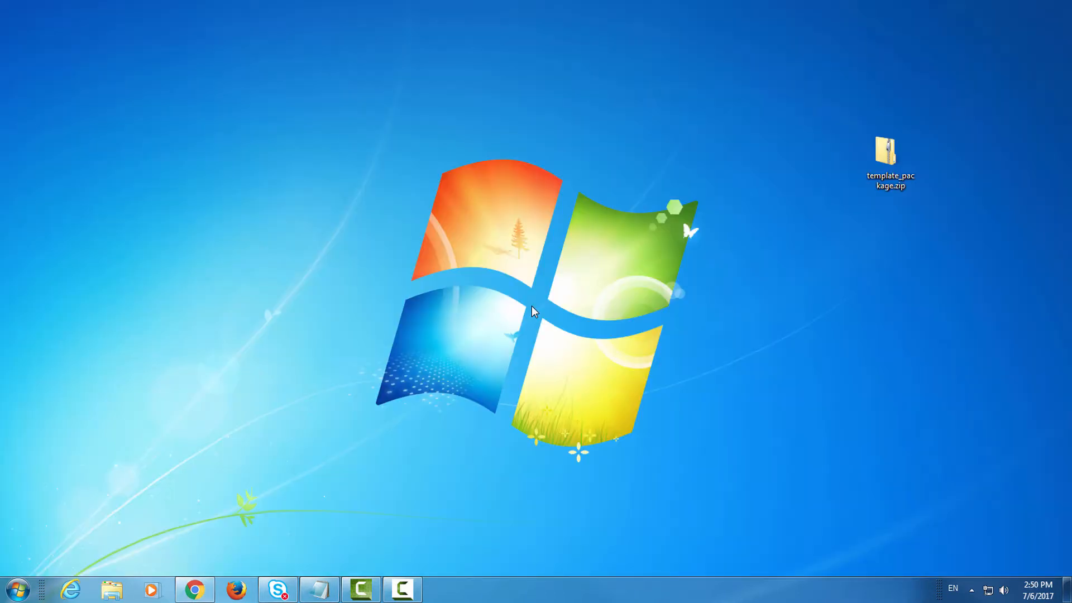
# Extract the VIEW_CODE folder from template_package.zip onto the desktop
pyautogui.click(887, 152)
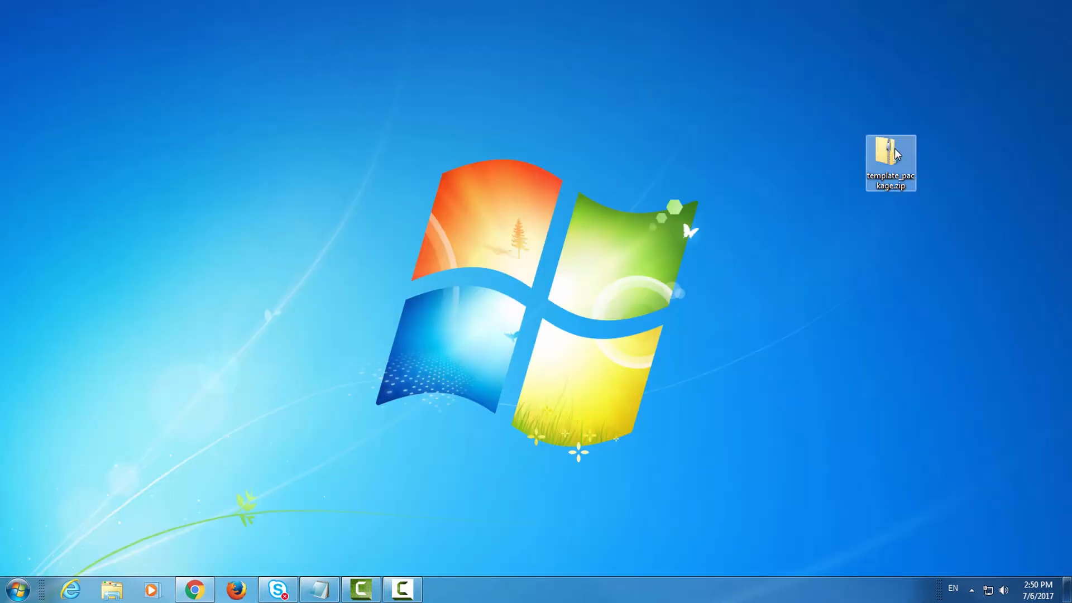
pyautogui.doubleClick(891, 151)
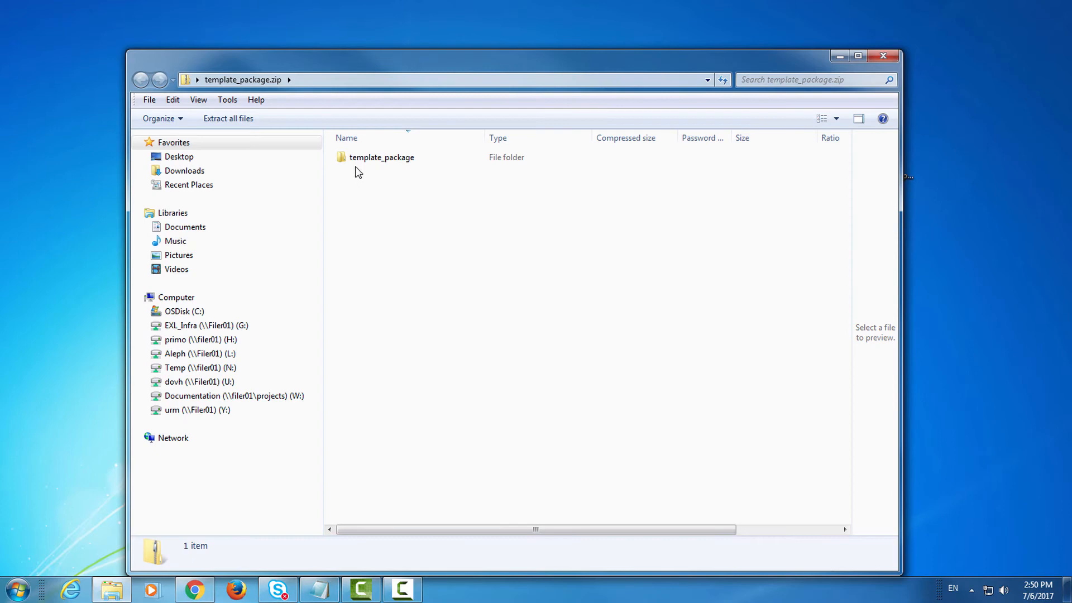
pyautogui.doubleClick(381, 156)
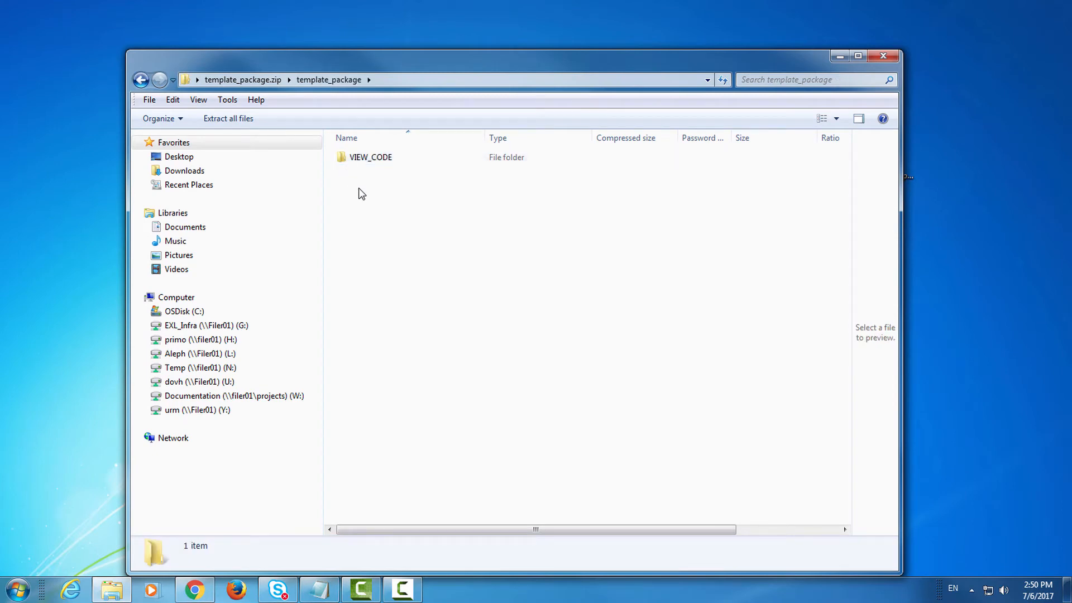
pyautogui.click(370, 157)
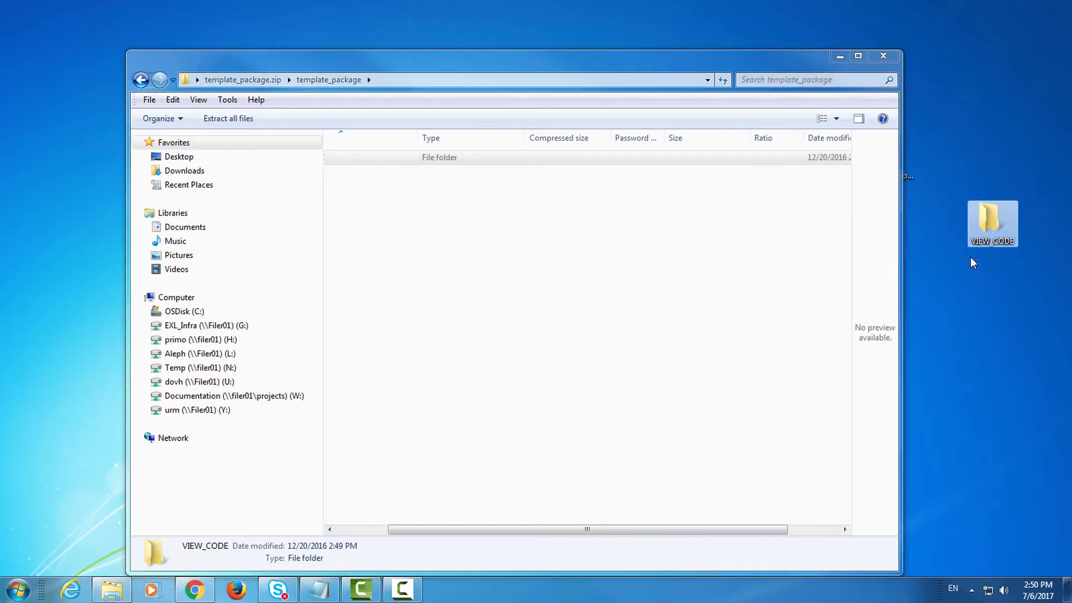
pyautogui.click(882, 56)
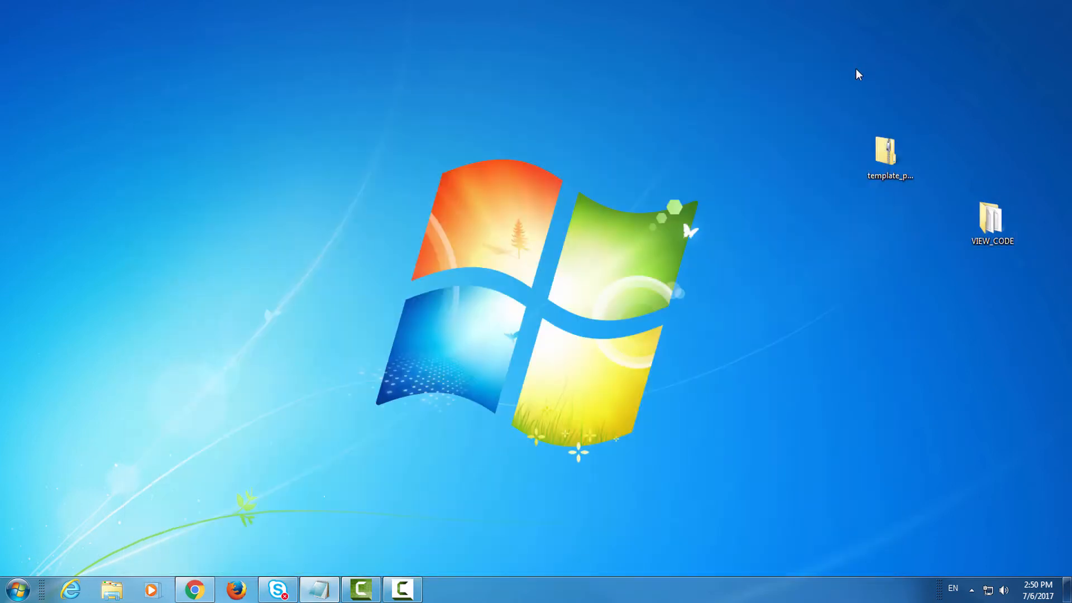
# Rename the desktop VIEW_CODE folder to PRIMO_OAP_INST-VIEW1
pyautogui.moveTo(992, 223); pyautogui.dragTo(890, 223)
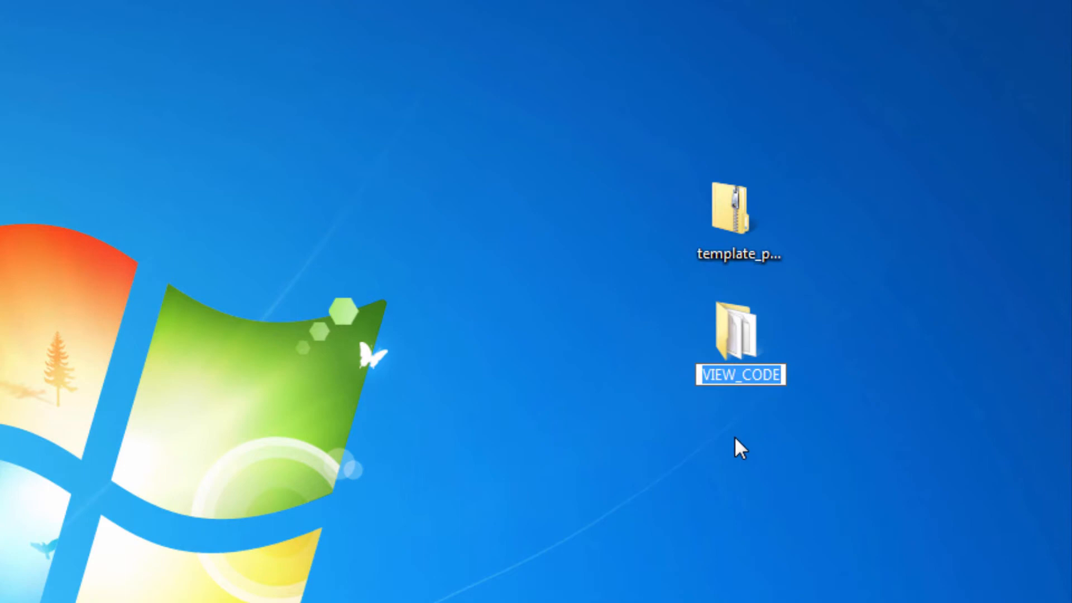
pyautogui.write('PRIMO_OAP_INST-VIEW1')
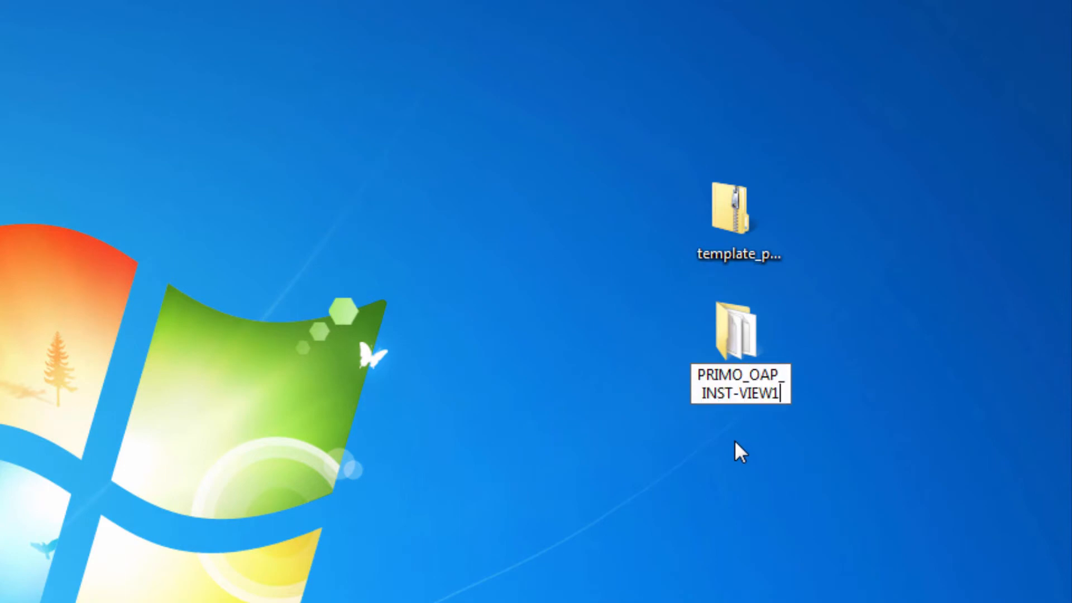
pyautogui.moveTo(735, 405)
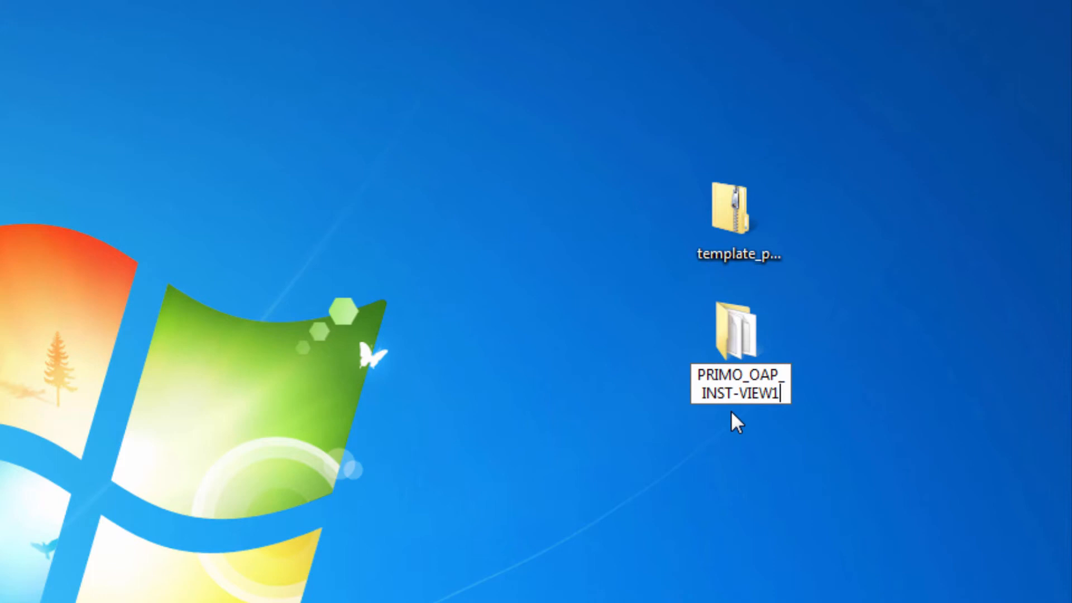
pyautogui.click(650, 489)
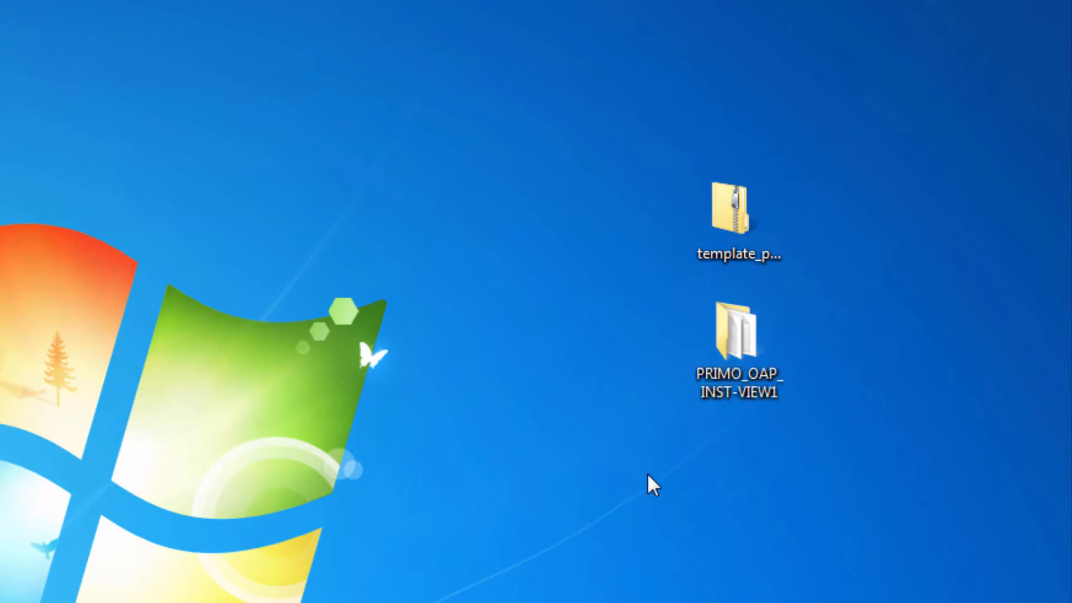
pyautogui.moveTo(690, 467)
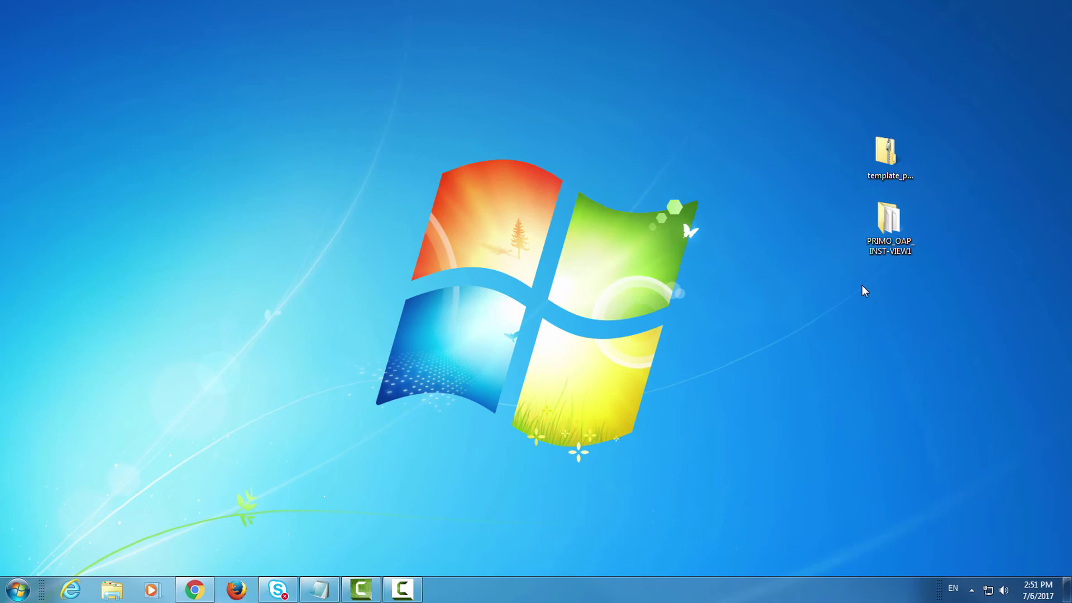
# Zip the PRIMO_OAP_INST-VIEW1 folder into PRIMO_OAP_INST-VIEW1.zip
pyautogui.doubleClick(891, 216)
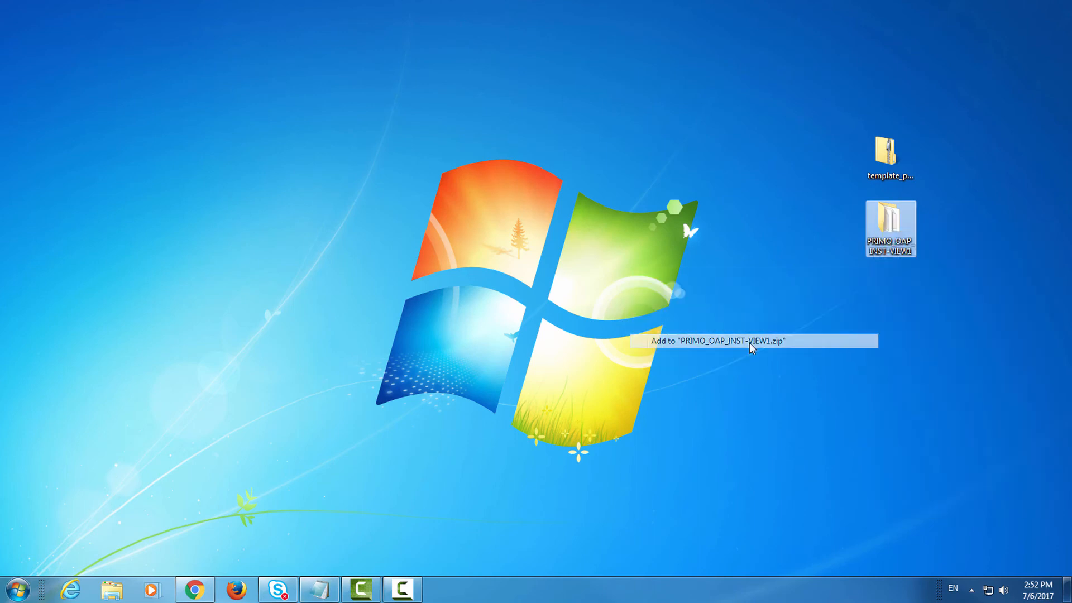
pyautogui.click(720, 341)
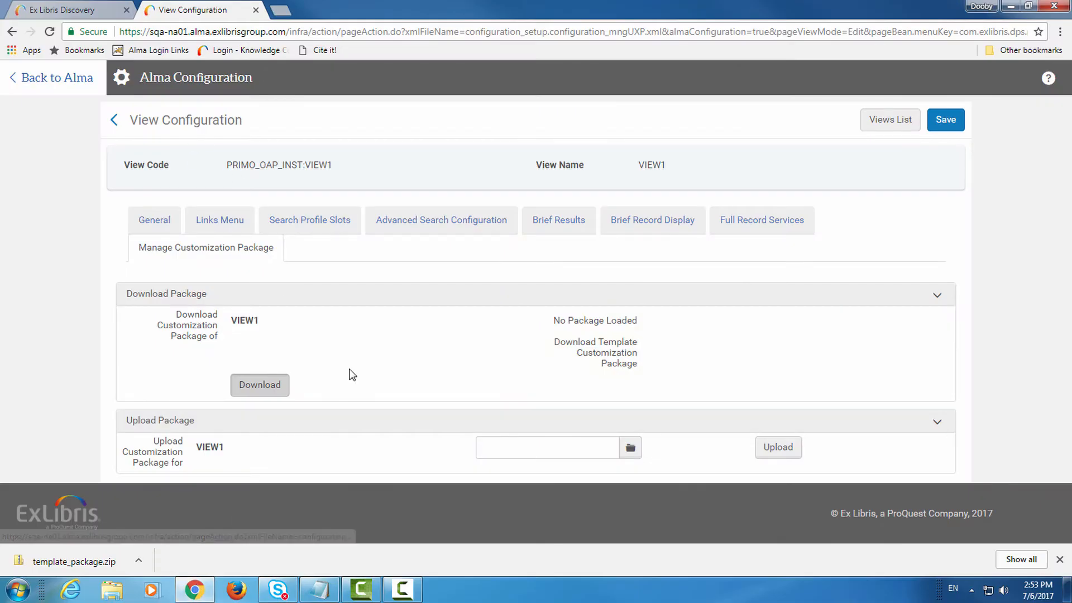
pyautogui.moveTo(360, 400)
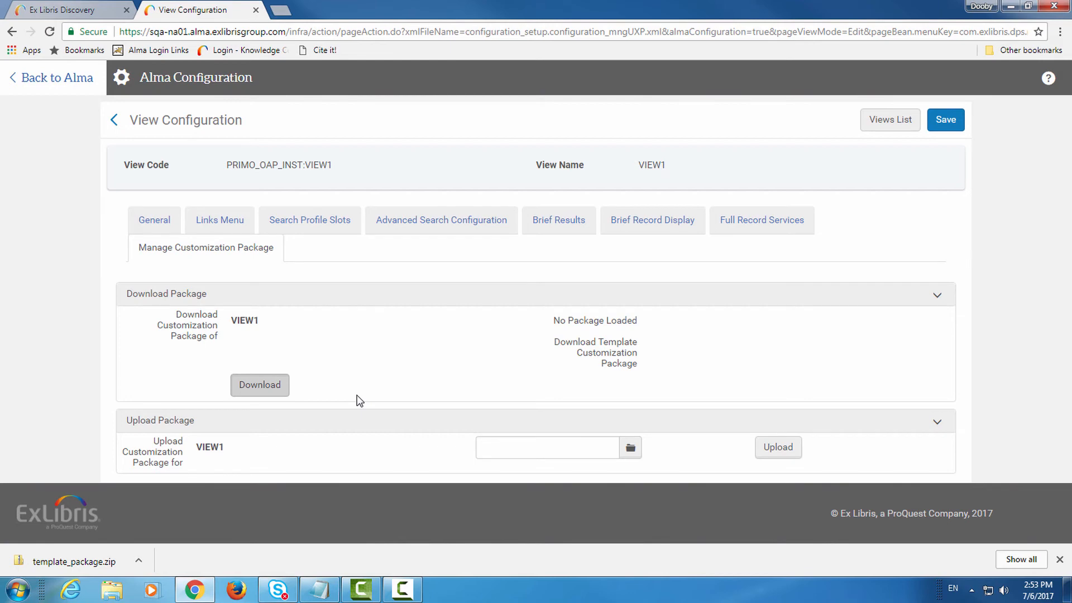
pyautogui.moveTo(359, 364)
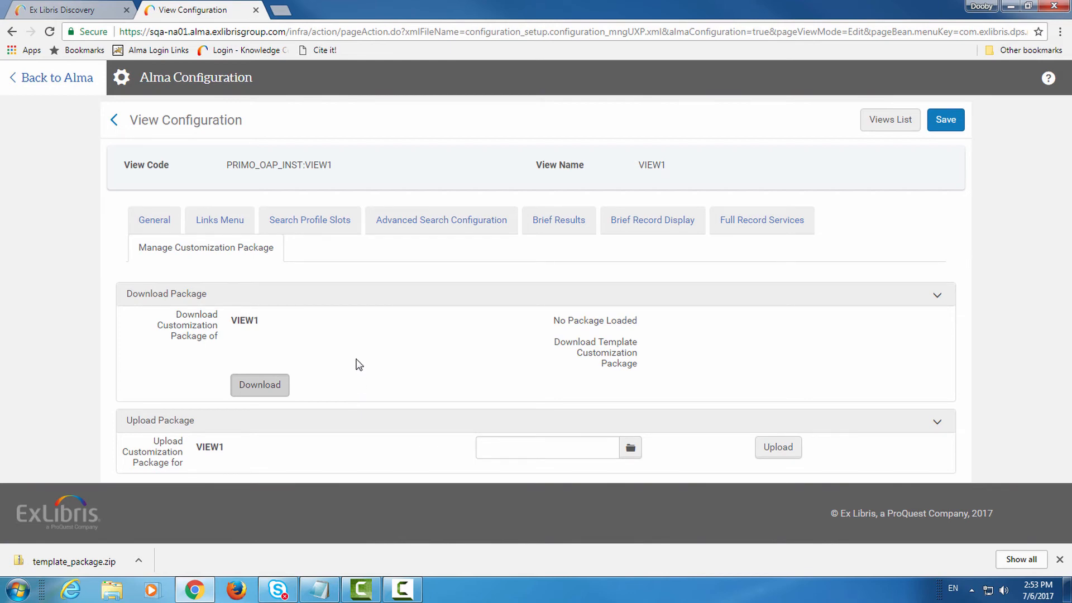
pyautogui.moveTo(144, 263)
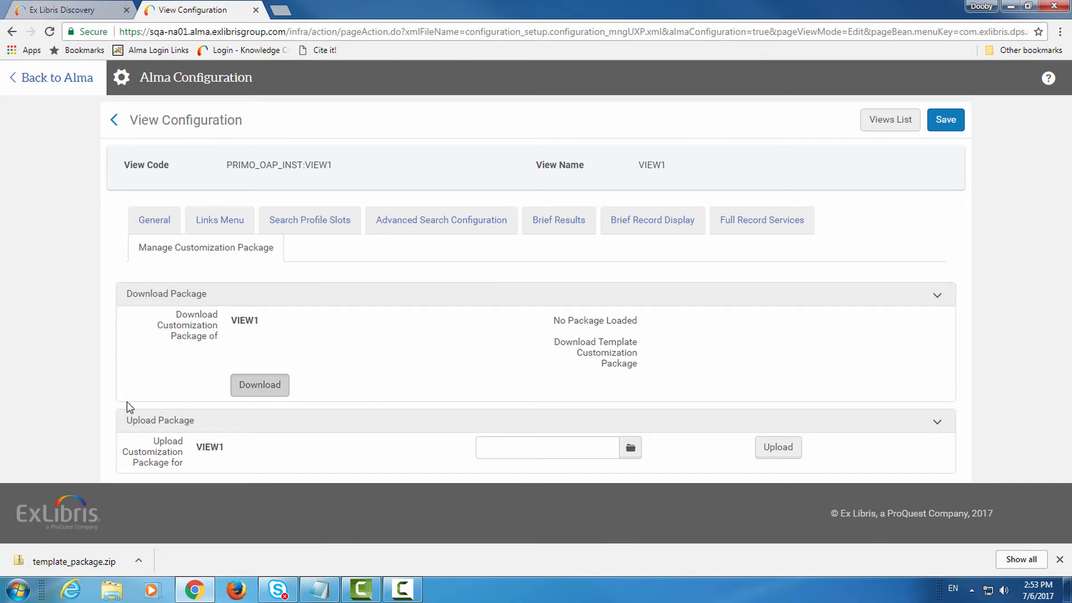
pyautogui.moveTo(551, 478)
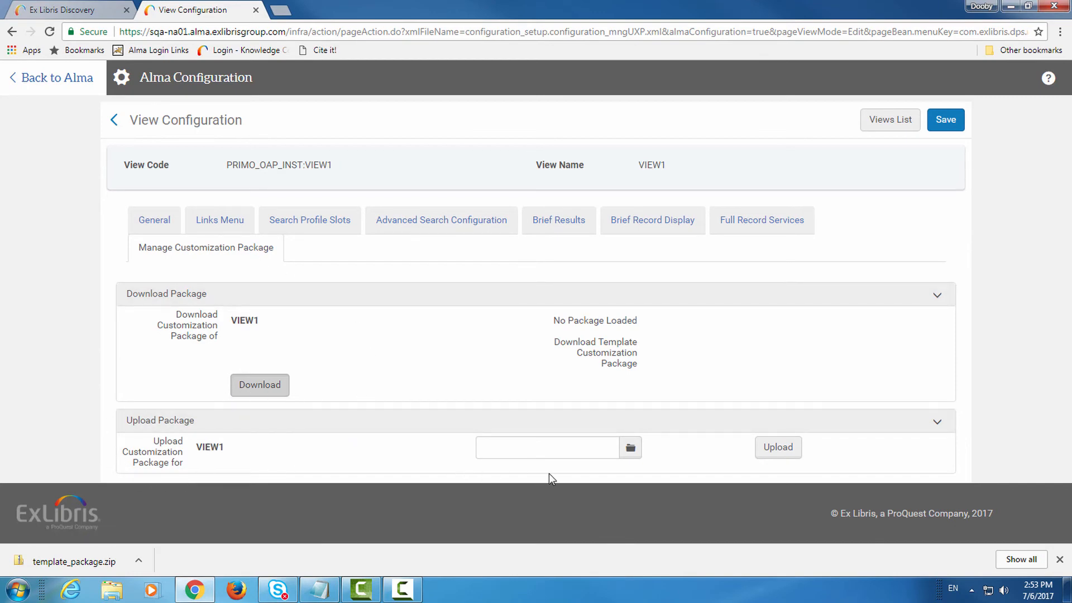
# Upload PRIMO_OAP_INST-VIEW1.zip from the desktop as VIEW1's customization package
pyautogui.click(630, 447)
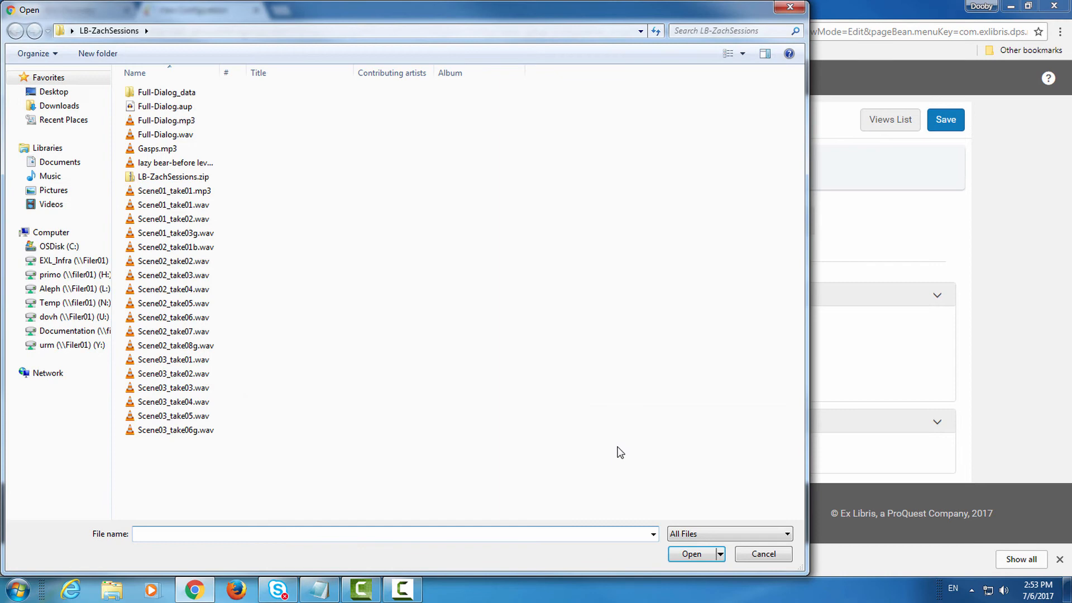
pyautogui.moveTo(58, 101)
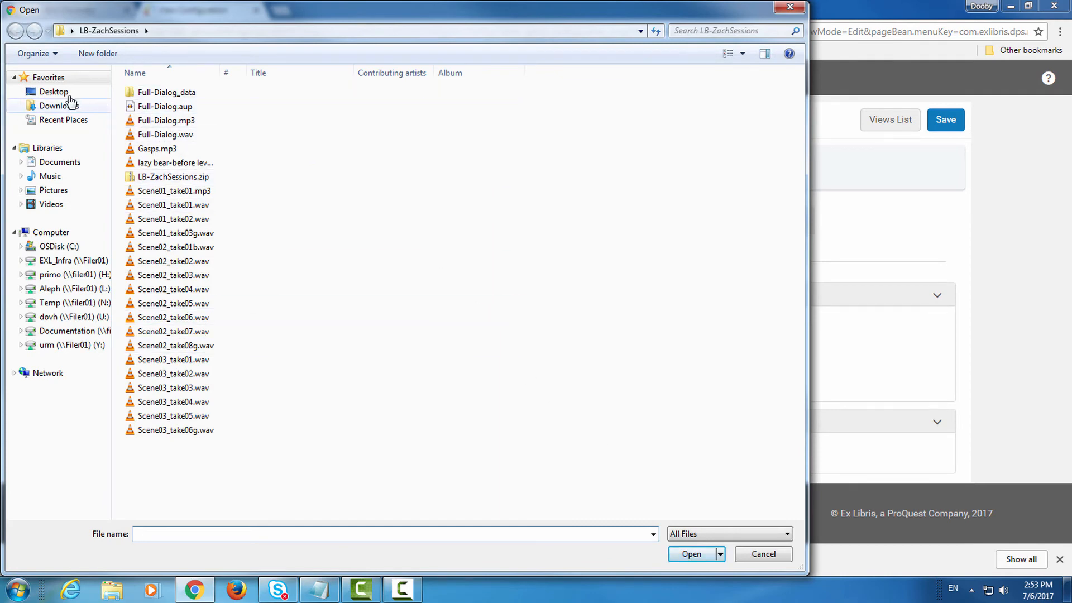
pyautogui.click(49, 91)
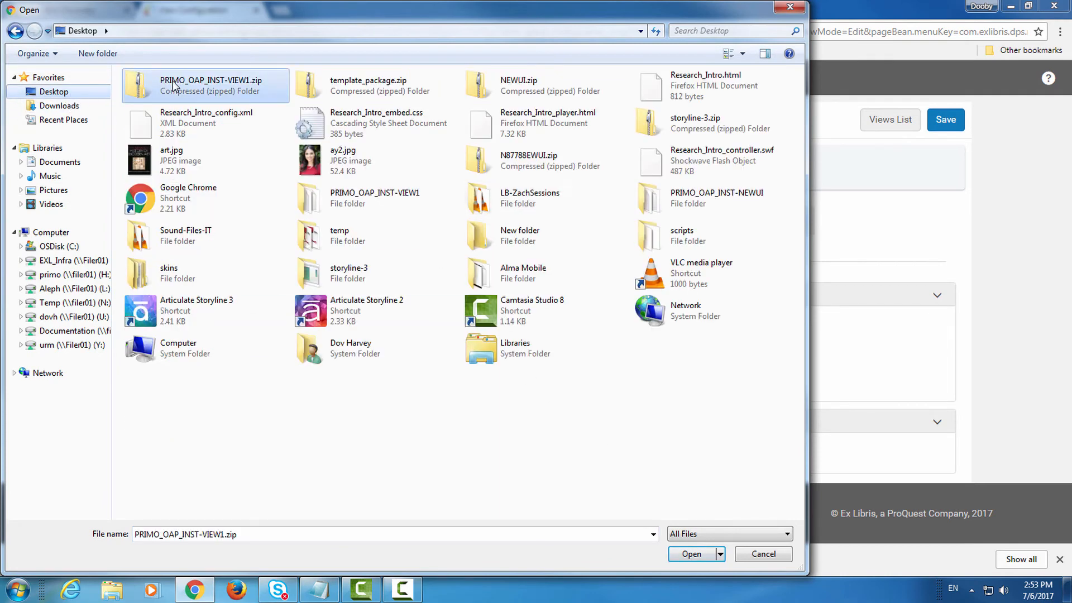
pyautogui.click(693, 554)
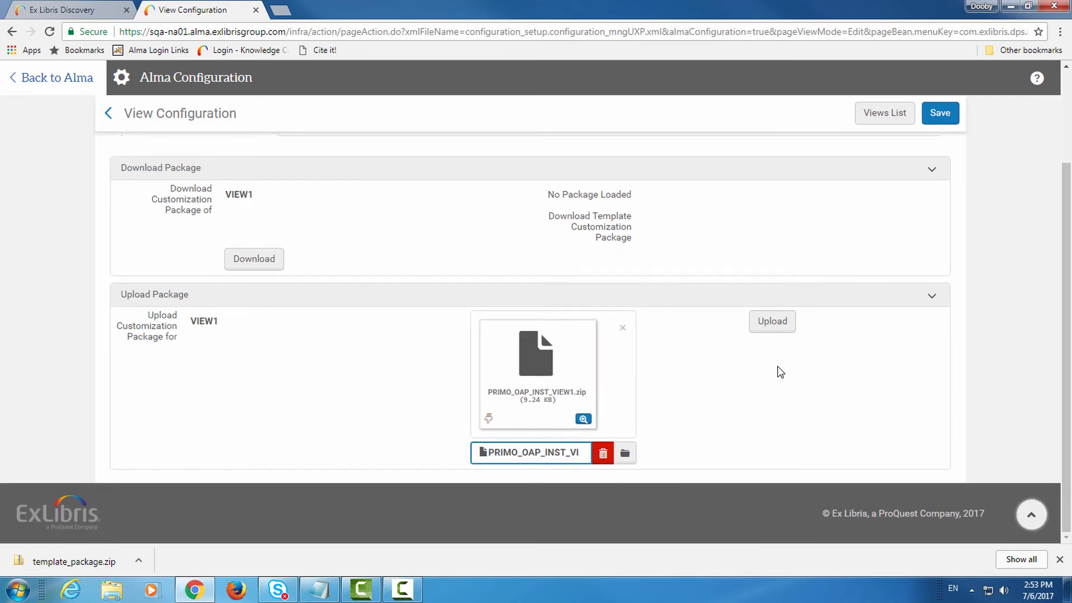
pyautogui.click(773, 322)
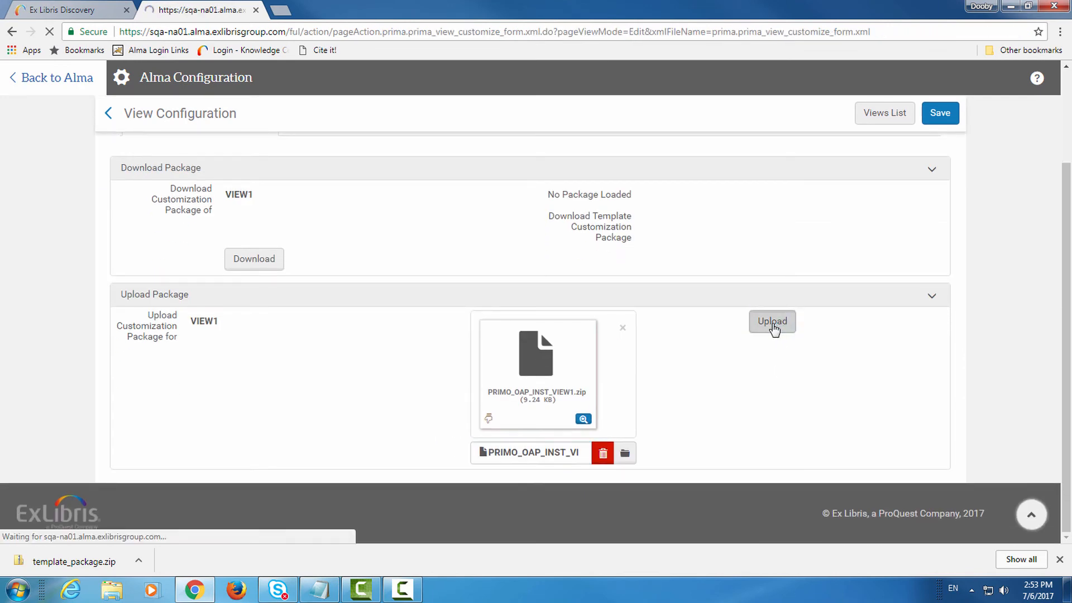
pyautogui.click(772, 321)
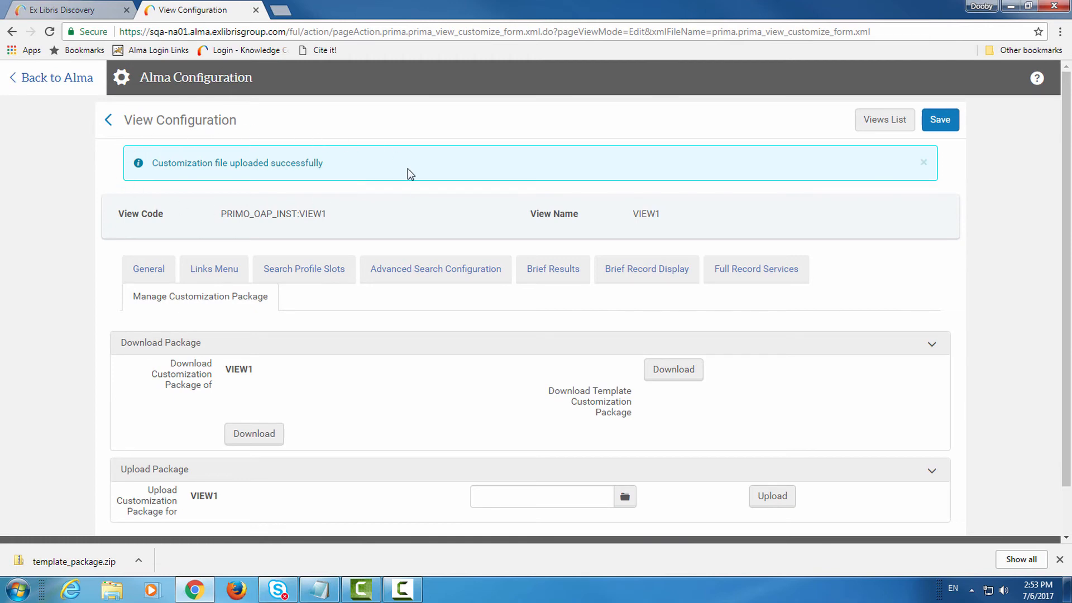
pyautogui.moveTo(938, 119)
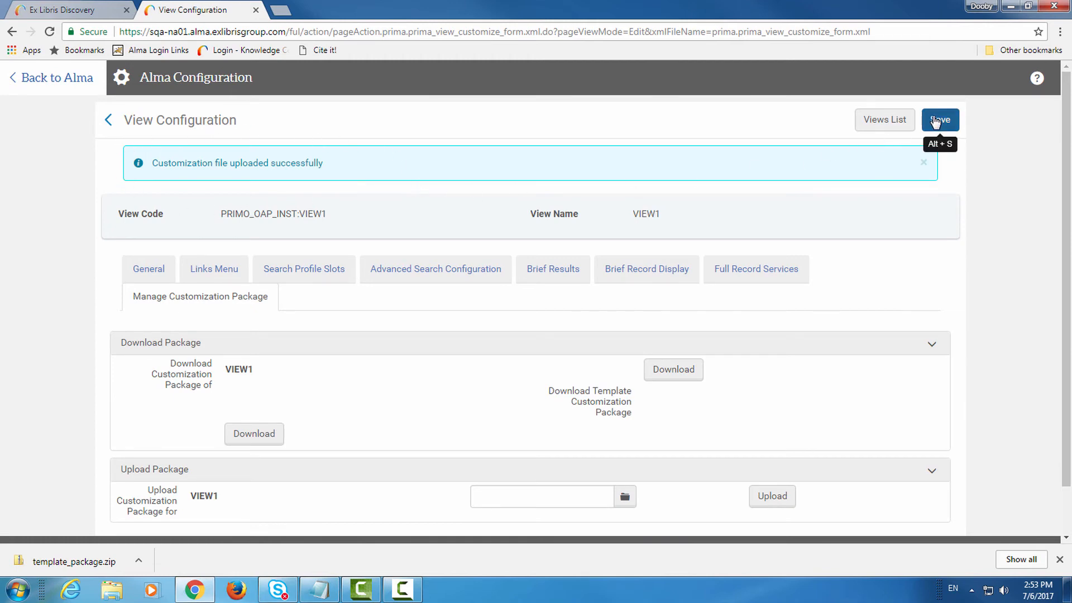
# Save the VIEW1 configuration so the uploaded package is deployed
pyautogui.click(940, 119)
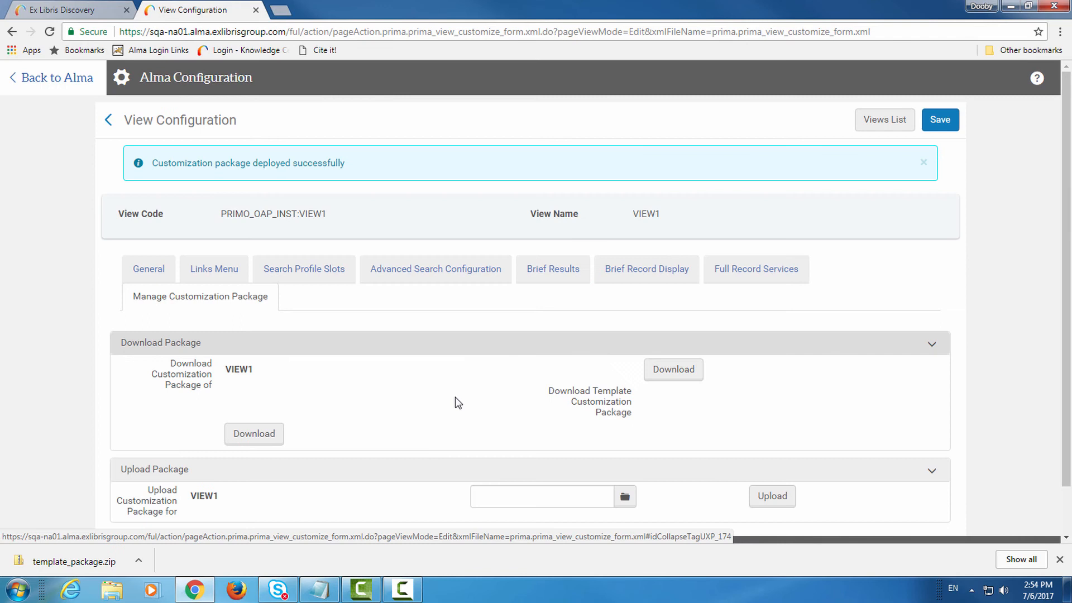
pyautogui.moveTo(275, 492)
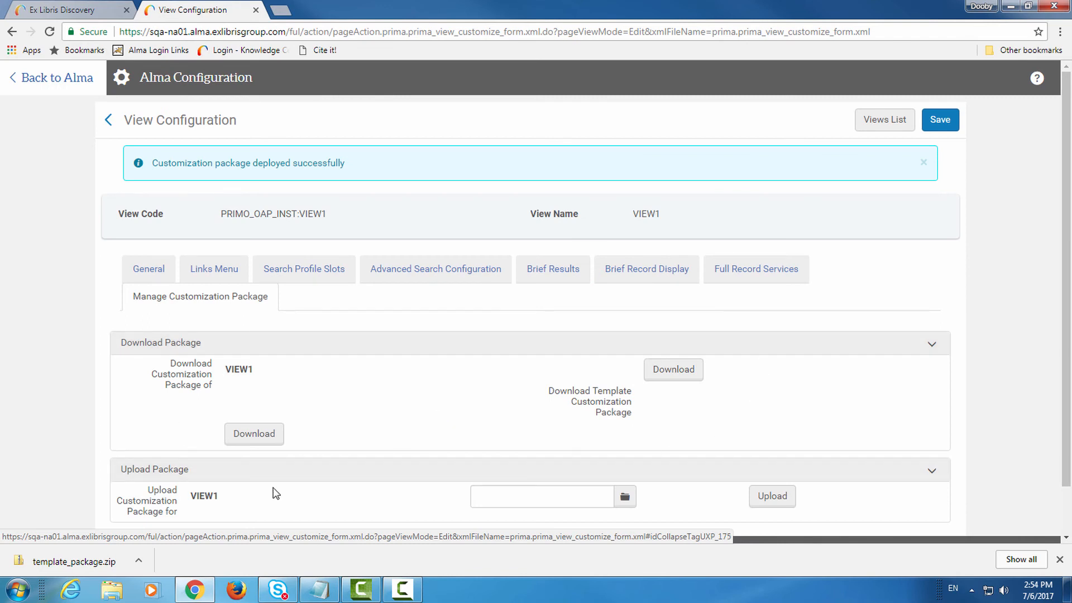
pyautogui.moveTo(210, 472)
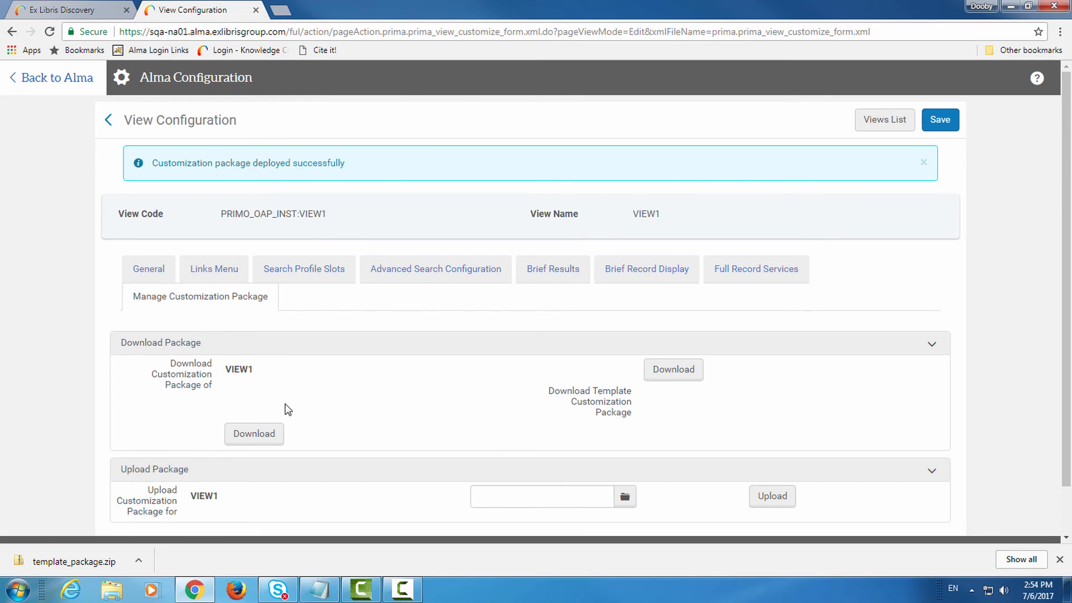
pyautogui.moveTo(406, 400)
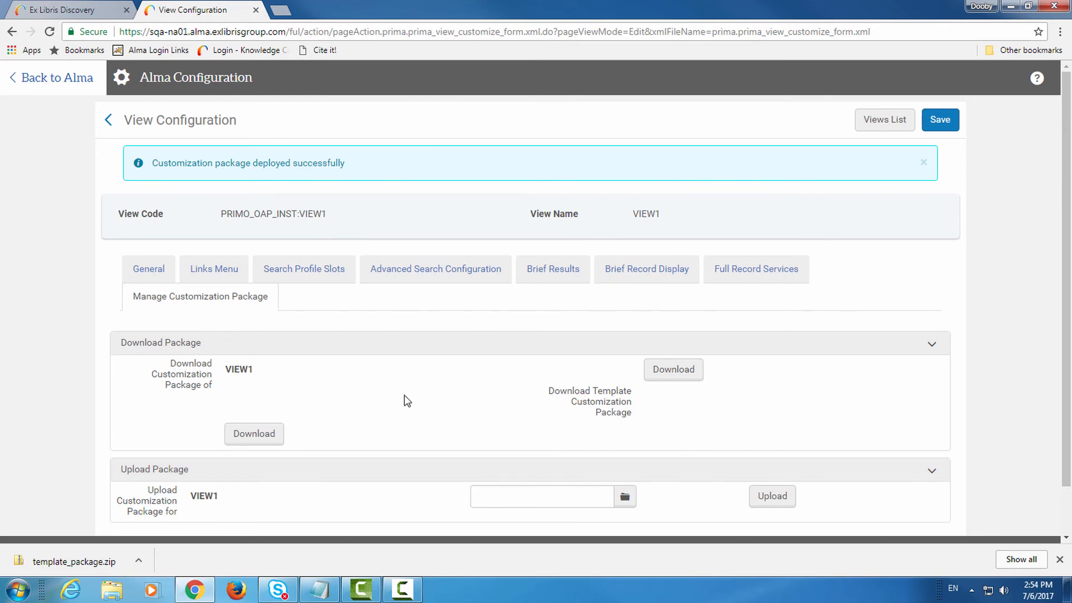
pyautogui.moveTo(417, 402)
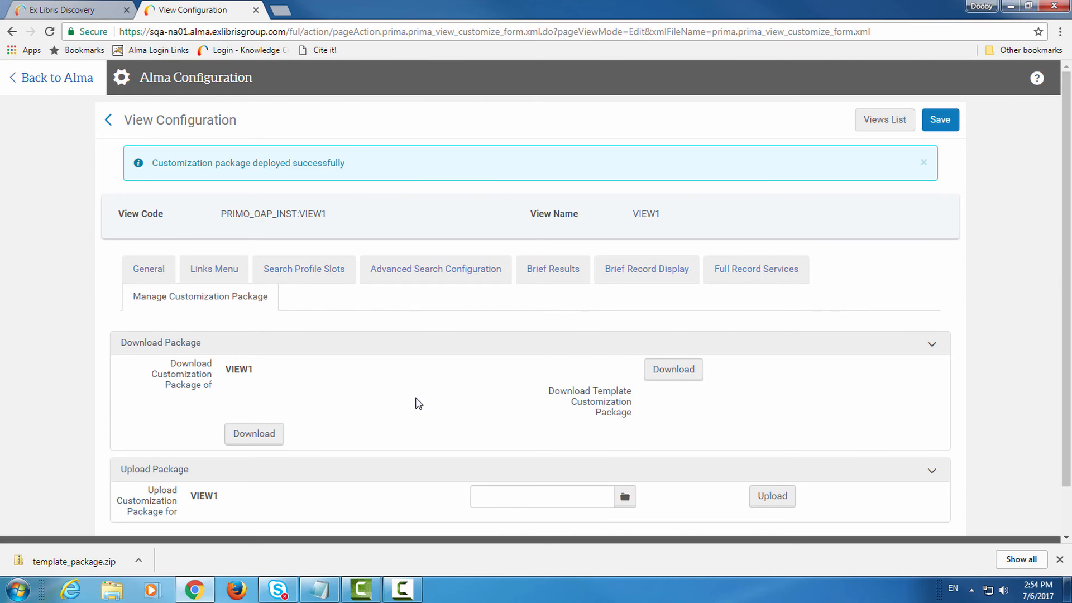
pyautogui.moveTo(254, 458)
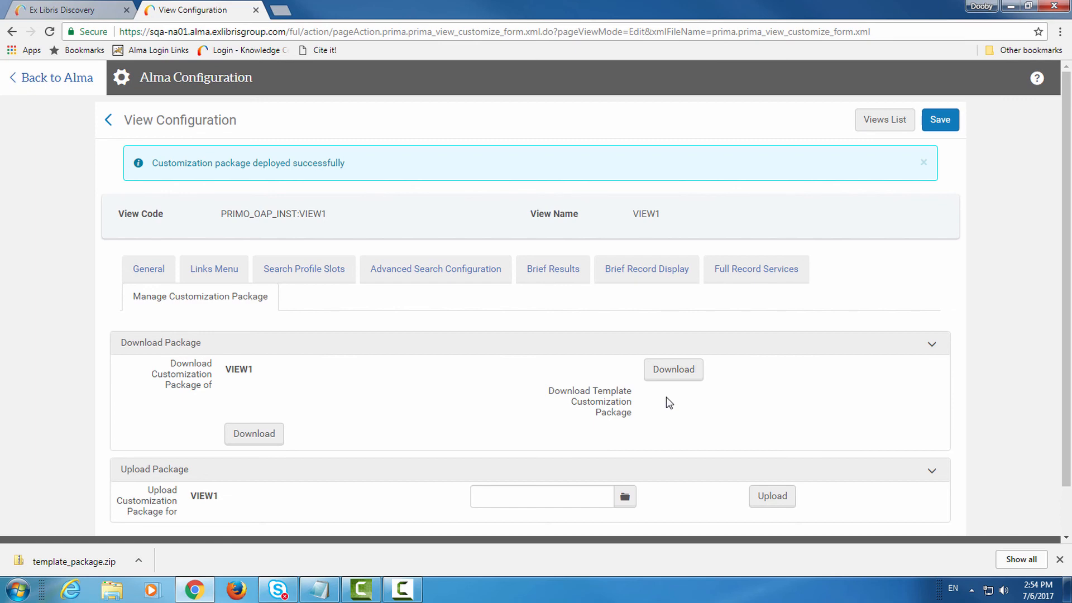
pyautogui.moveTo(659, 371)
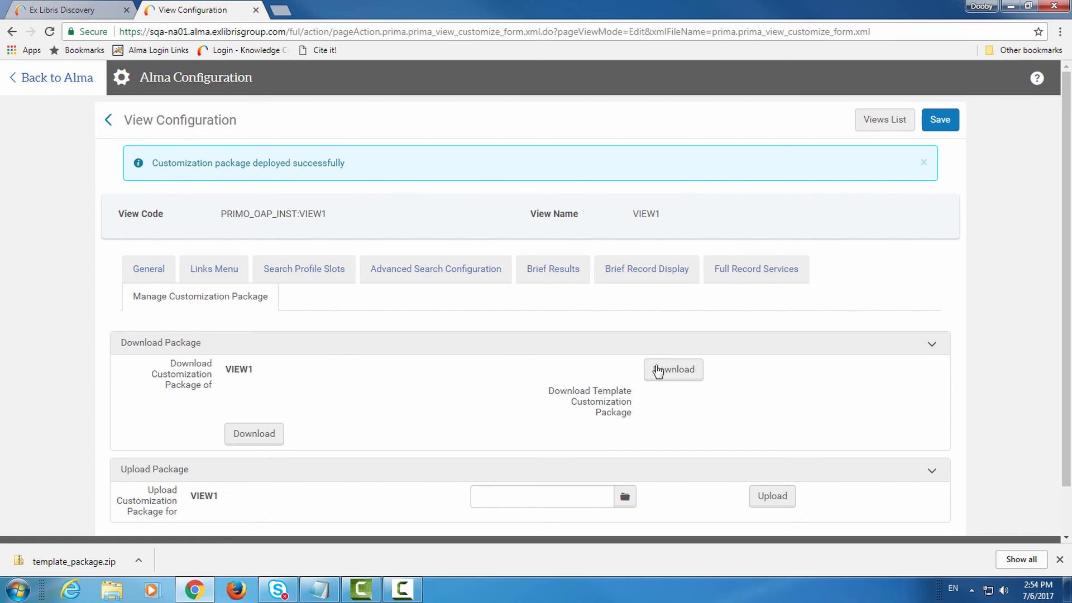
# Return to the Views List and launch PRIMO_OAP_INST:VIEW1 in Primo via Go to View
pyautogui.click(673, 369)
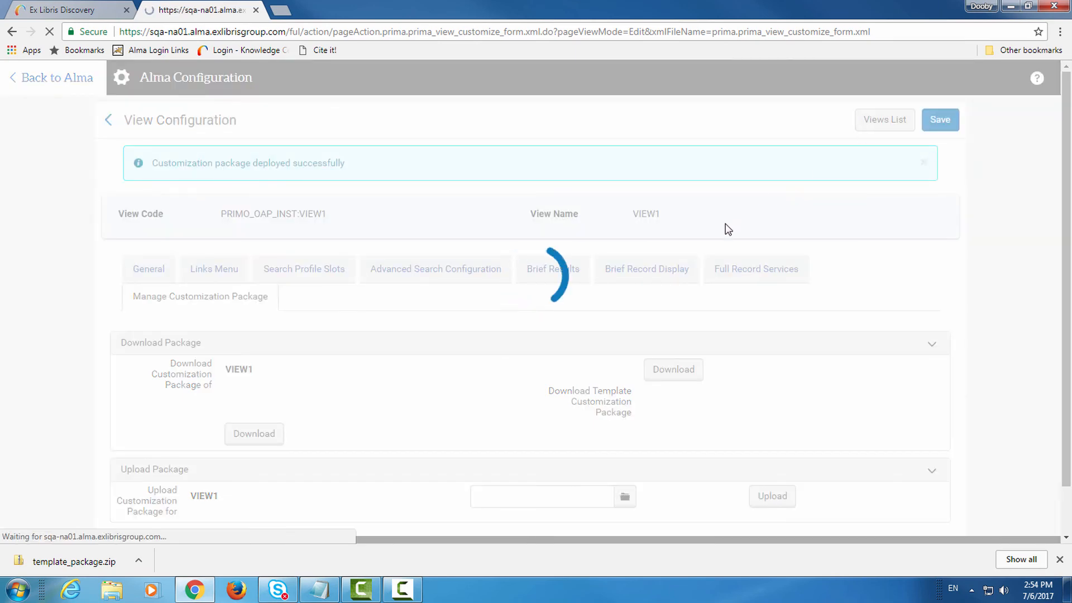
pyautogui.click(885, 120)
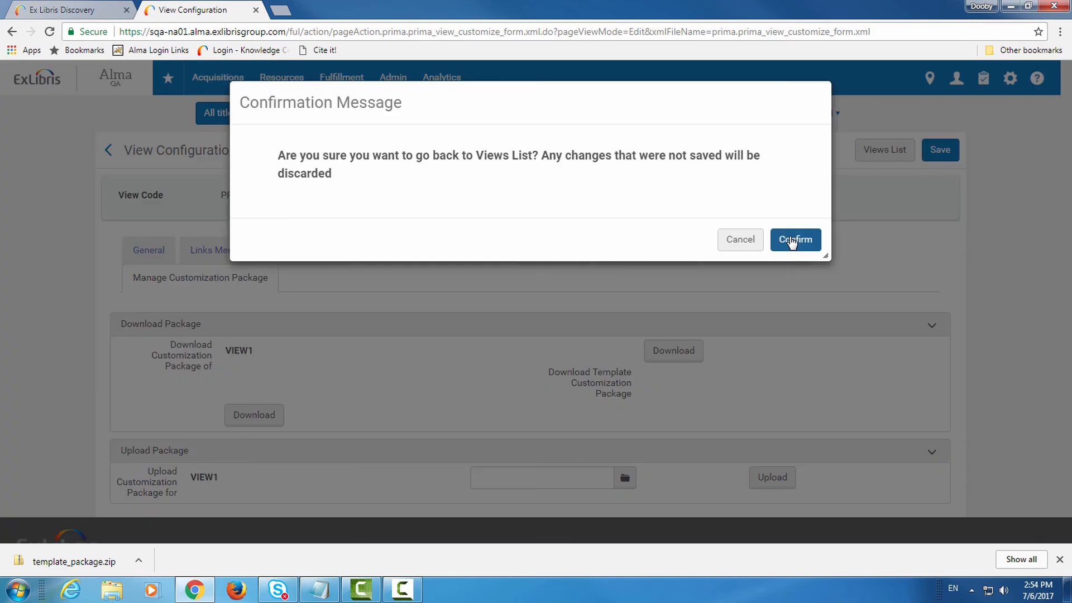
pyautogui.click(796, 239)
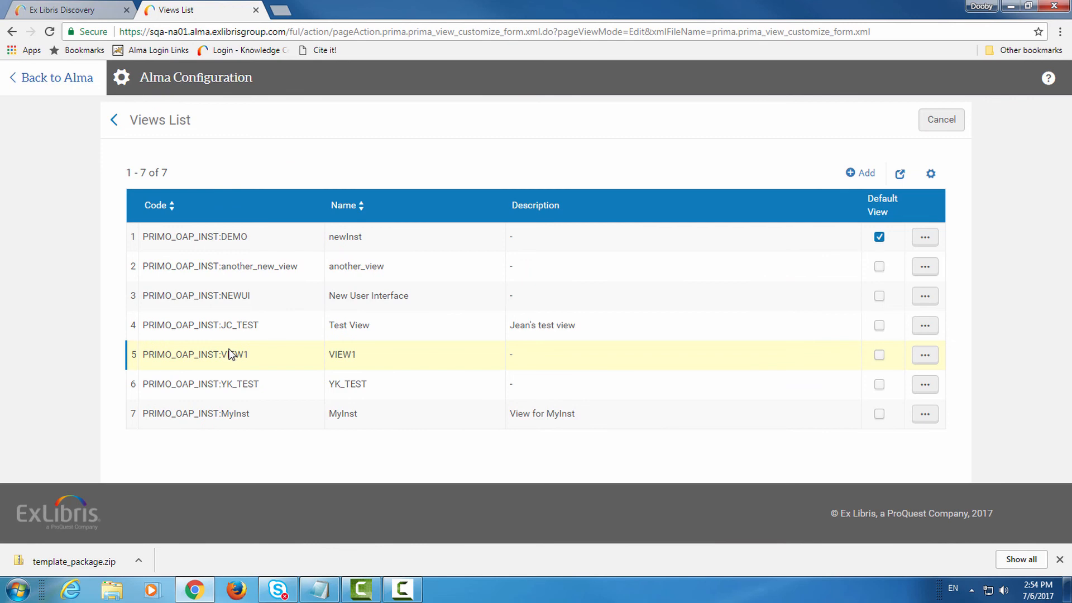
pyautogui.click(925, 355)
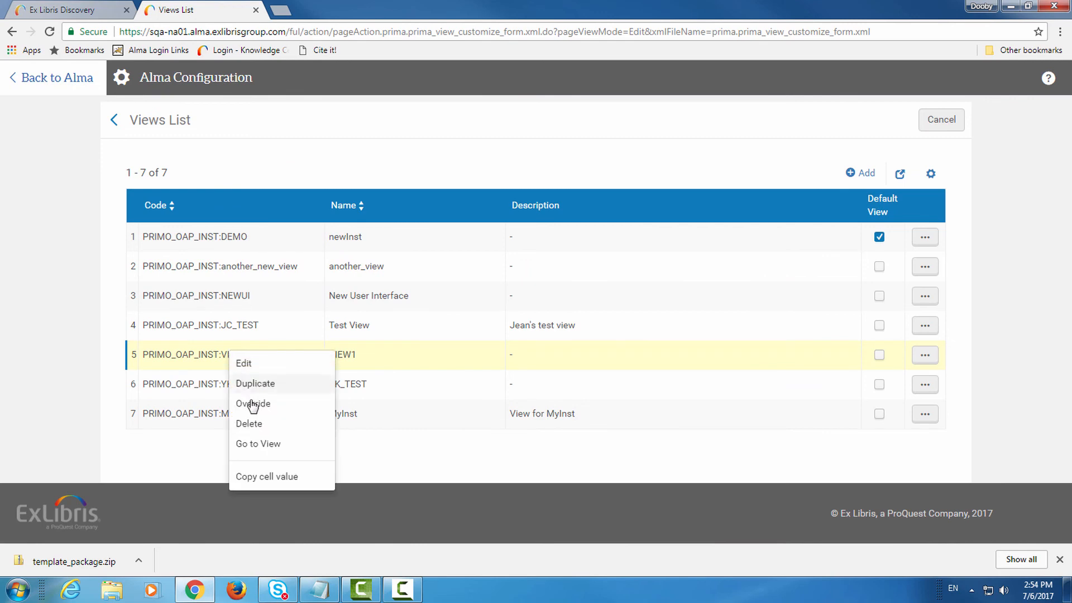
pyautogui.click(258, 444)
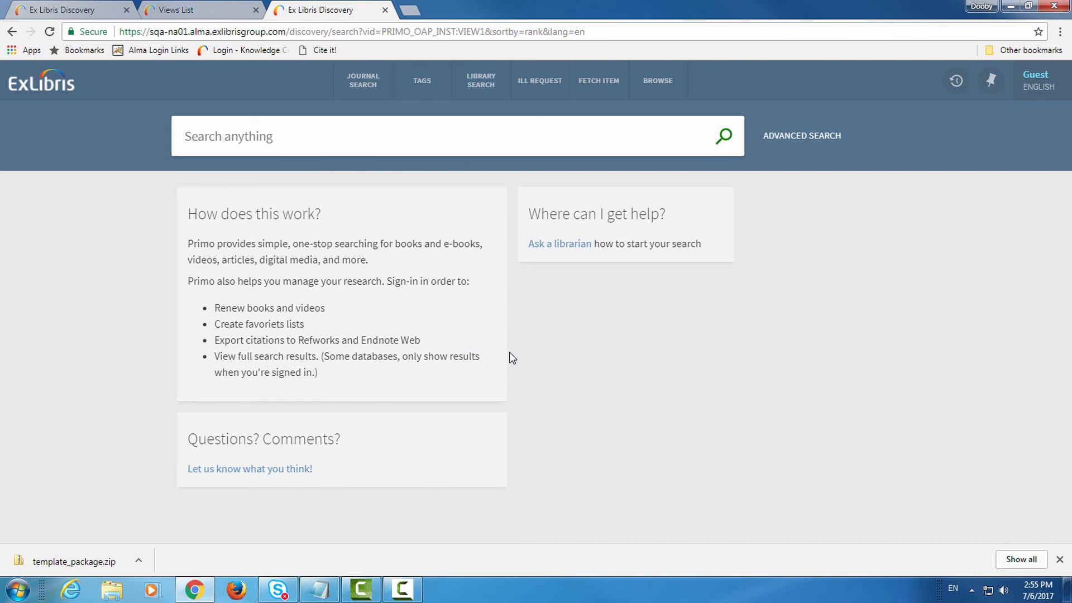
pyautogui.moveTo(476, 460)
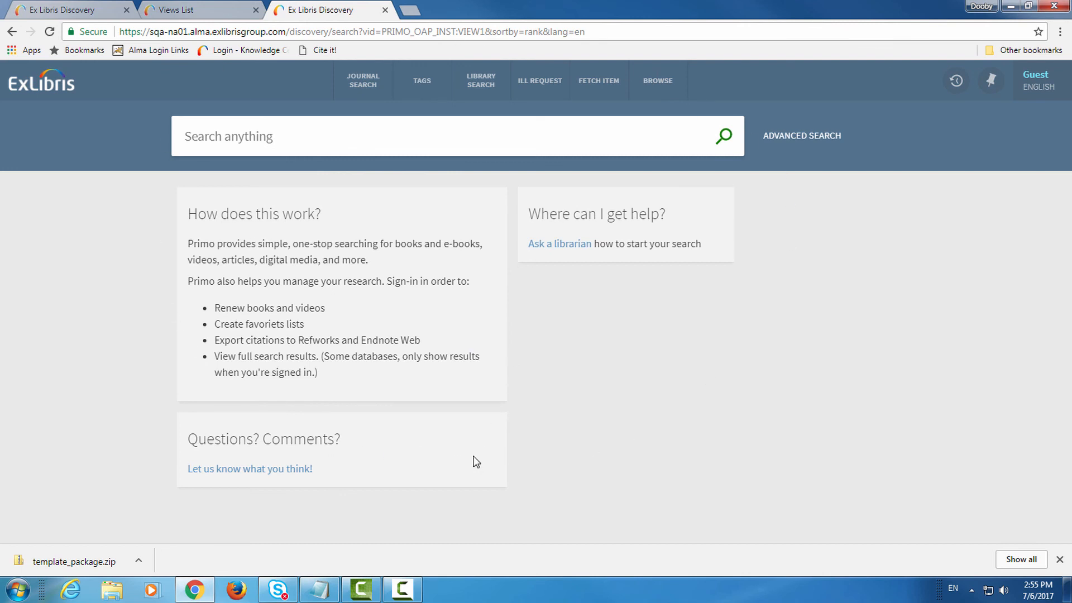
pyautogui.moveTo(328, 214)
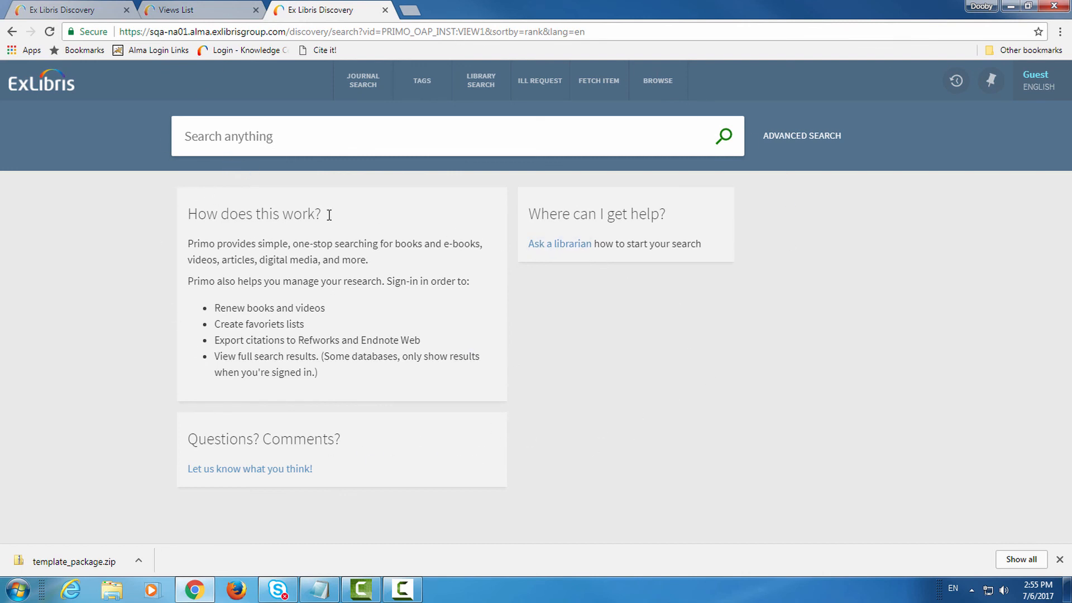